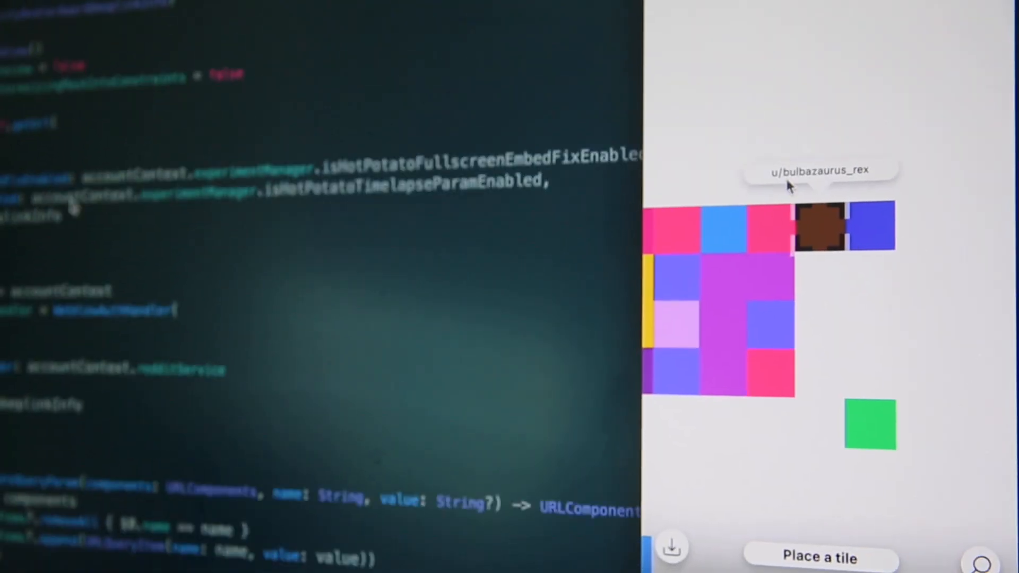
scroll("down", 3)
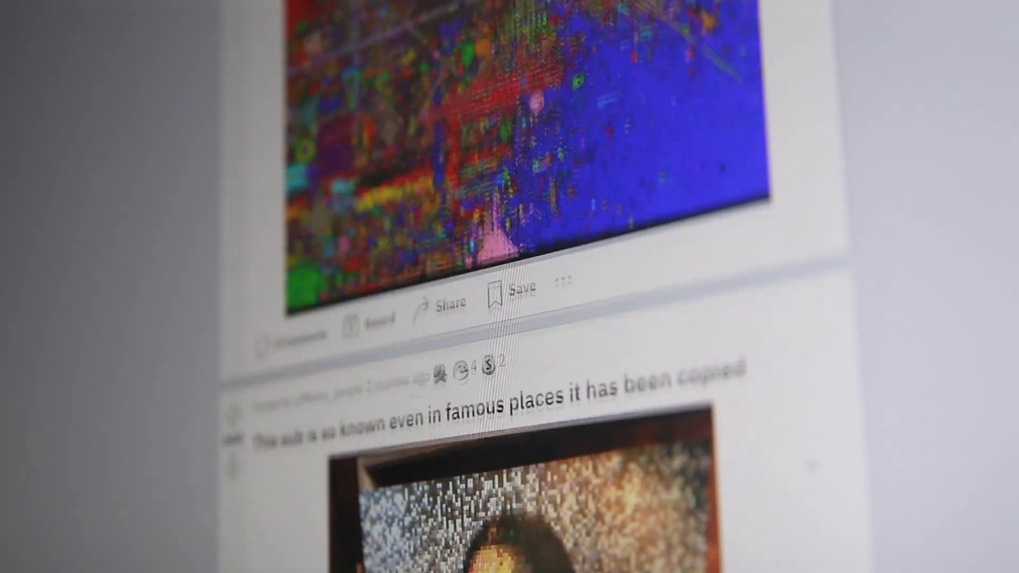
scroll("down", 3)
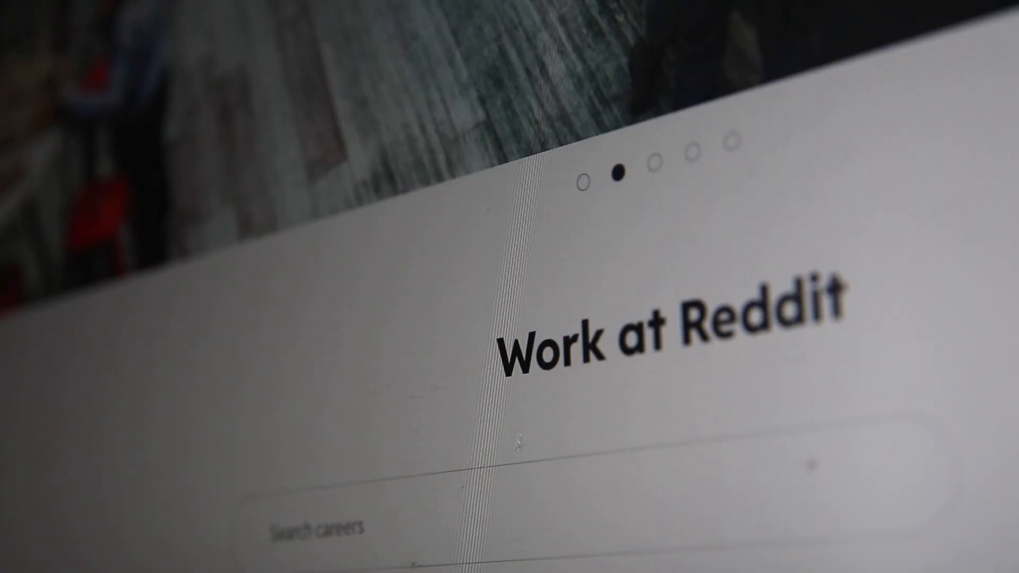
scroll("down", 3)
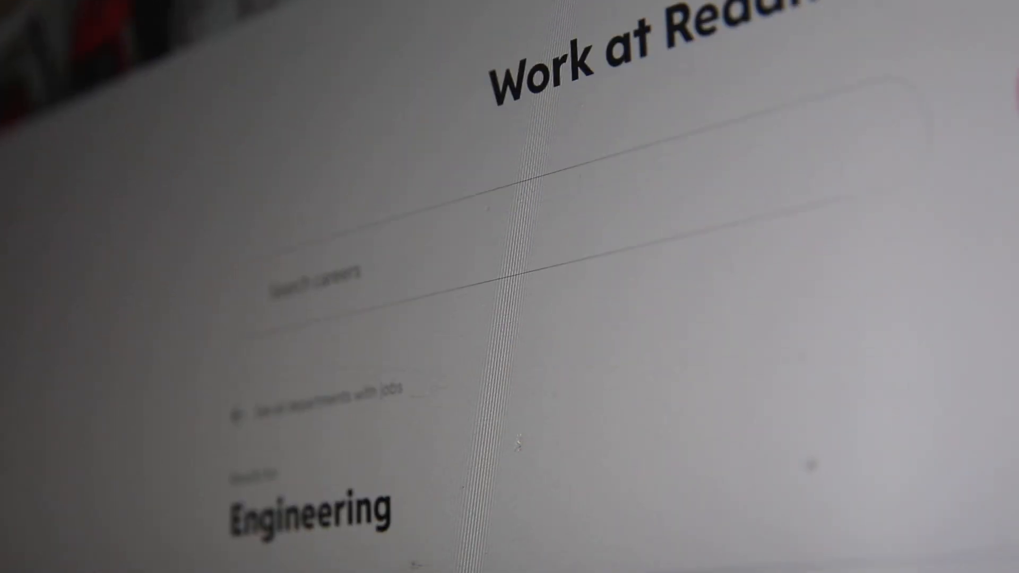